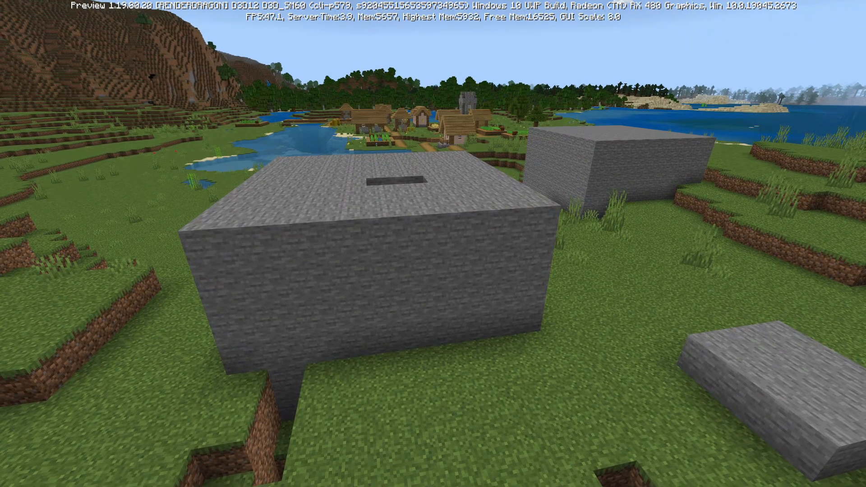
pyautogui.moveTo(433, 243)
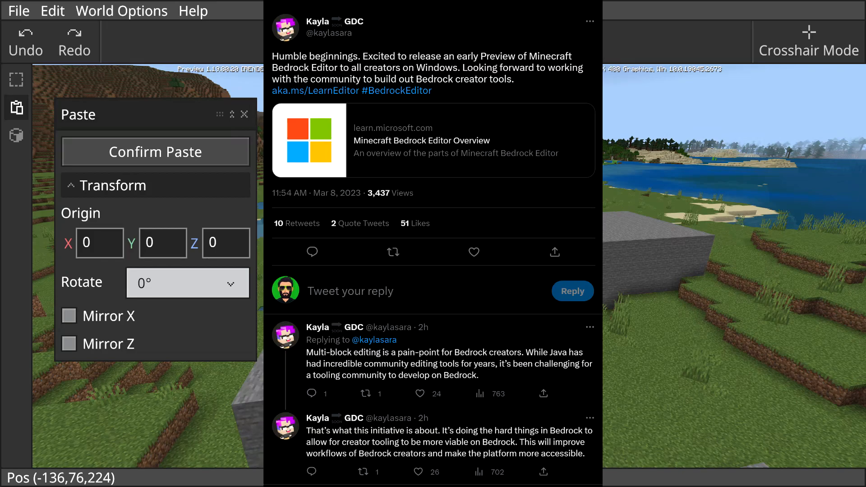
# Open the Editor article and scroll past Requirements to the Install Minecraft Preview section.
pyautogui.click(155, 151)
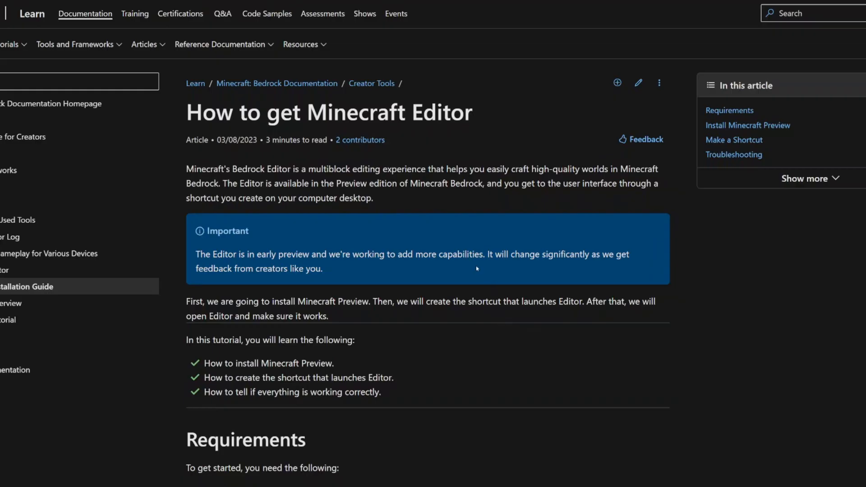
pyautogui.moveTo(459, 268)
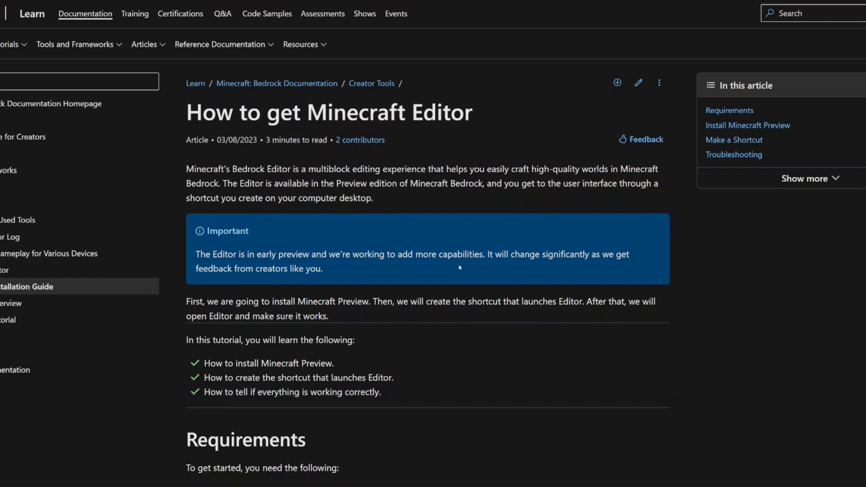
pyautogui.moveTo(458, 268)
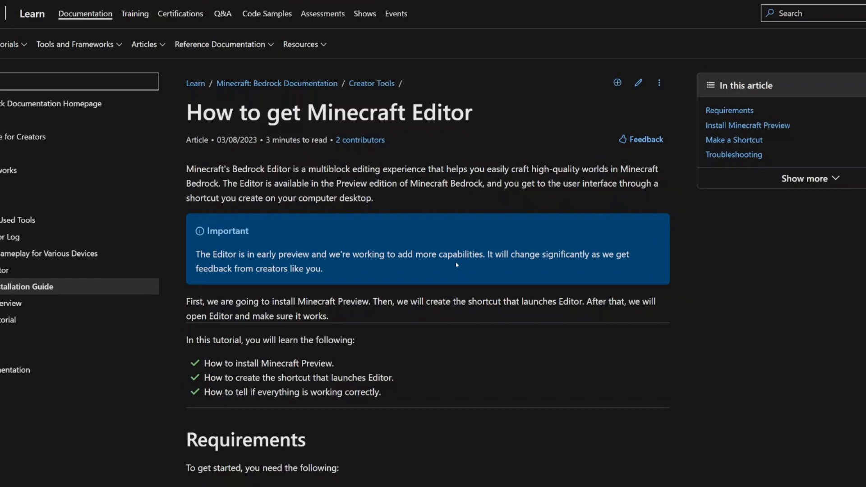
pyautogui.scroll(-3)
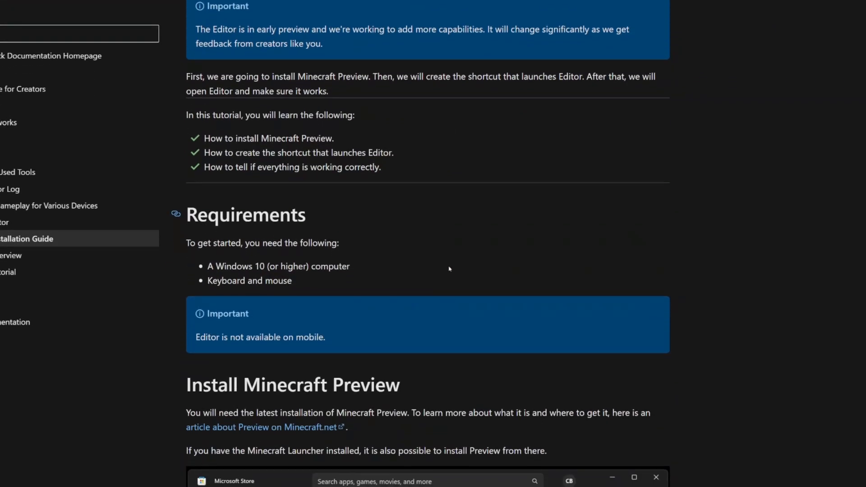
pyautogui.scroll(-3)
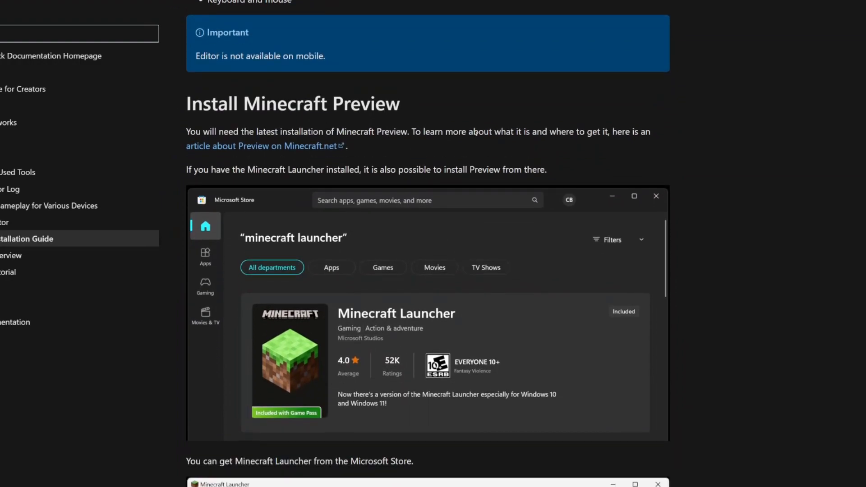
pyautogui.moveTo(509, 240)
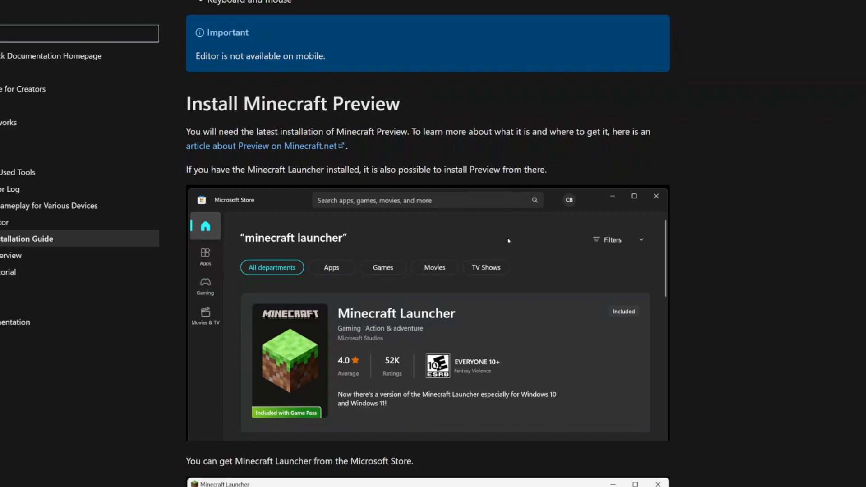
pyautogui.scroll(-3)
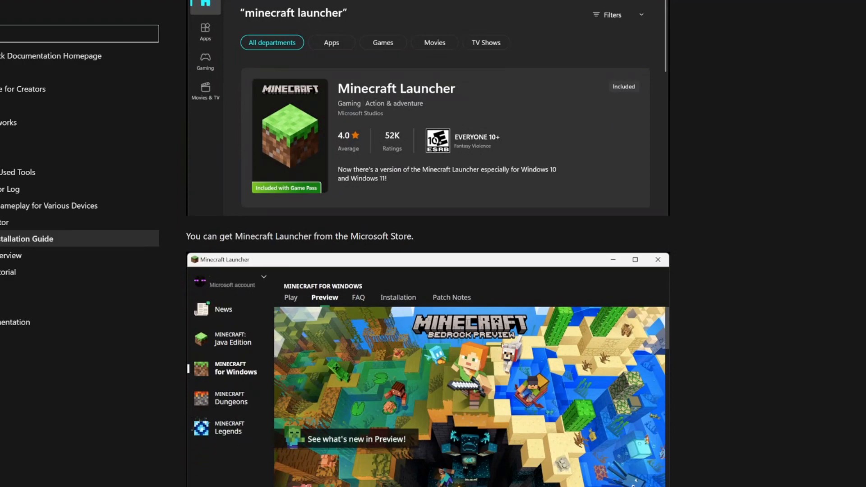
pyautogui.scroll(-3)
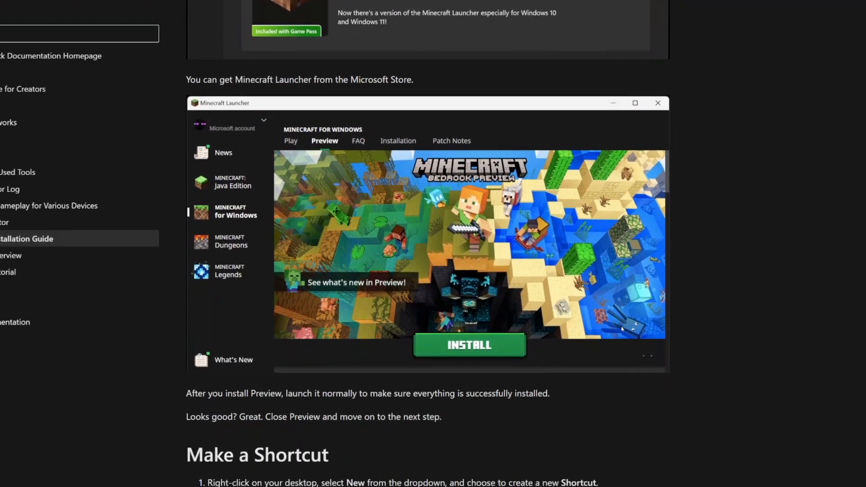
pyautogui.scroll(-3)
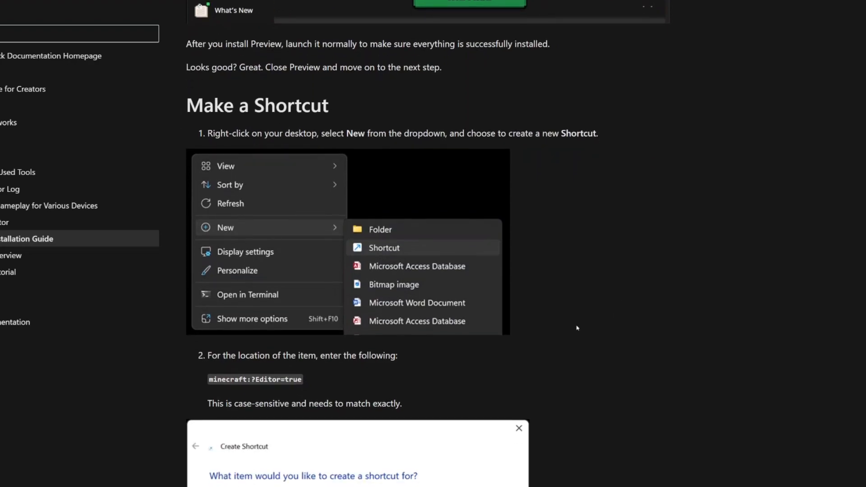
# Scroll past the minecraft:?Editor=true shortcut steps down to the Troubleshooting heading.
pyautogui.scroll(-3)
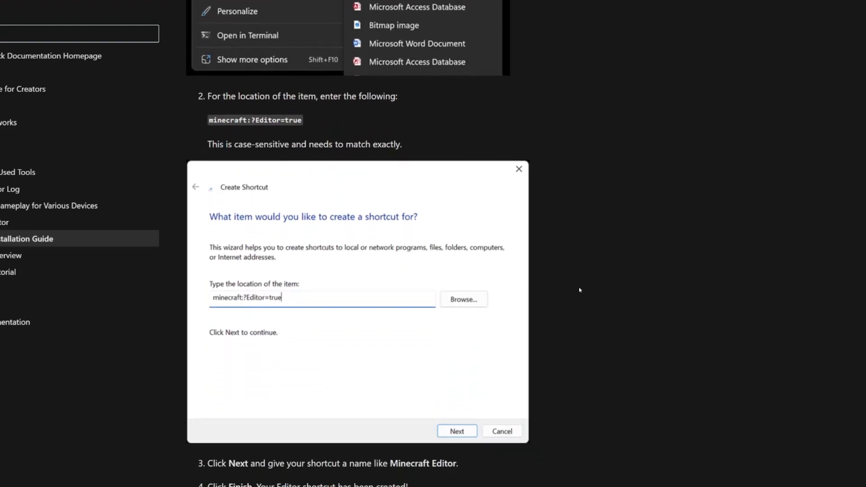
pyautogui.scroll(-3)
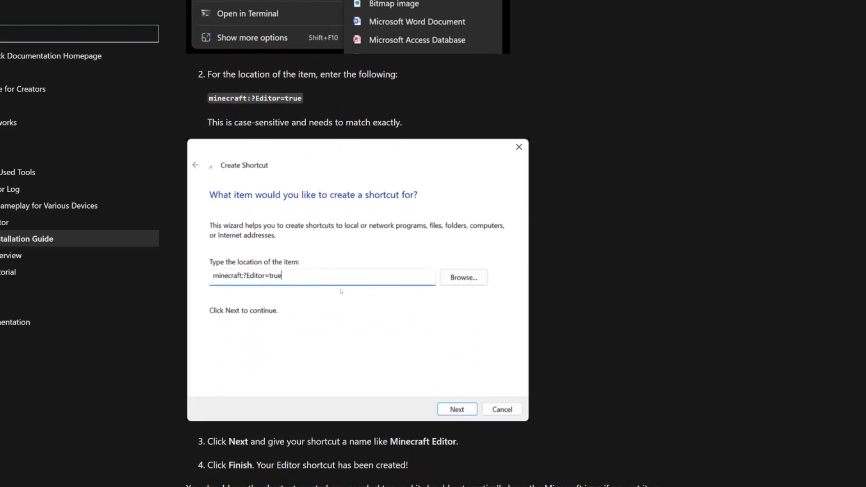
pyautogui.moveTo(332, 303)
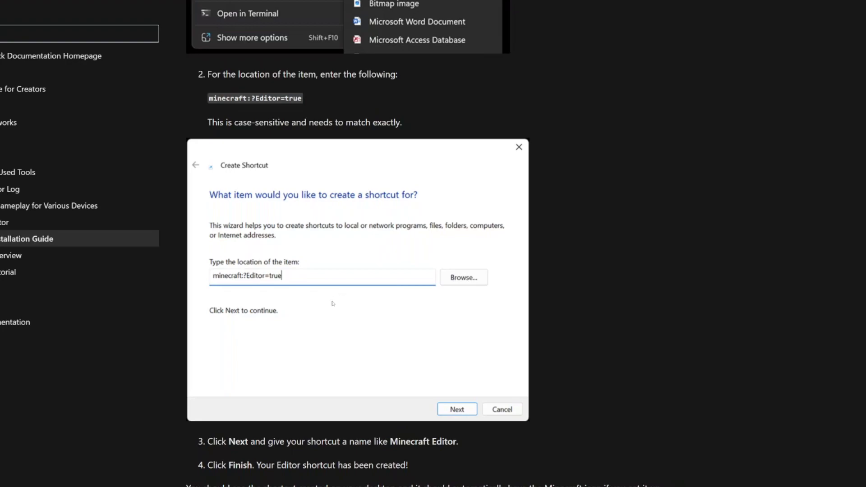
pyautogui.moveTo(532, 452)
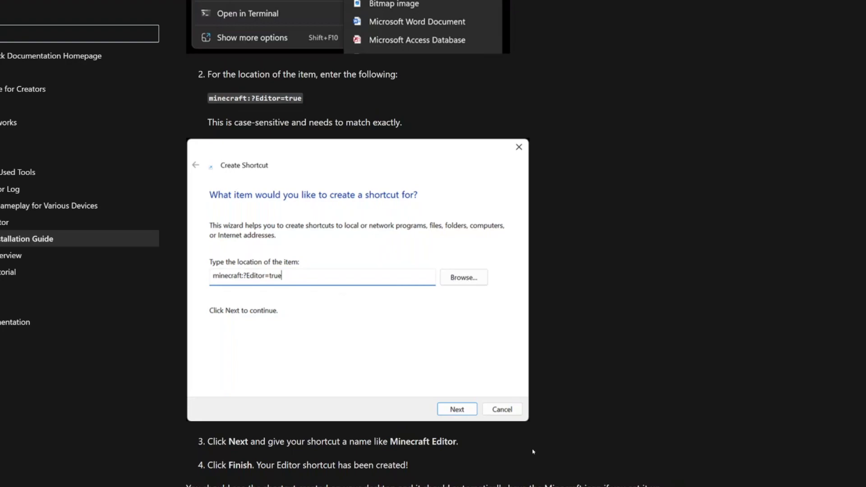
pyautogui.moveTo(526, 425)
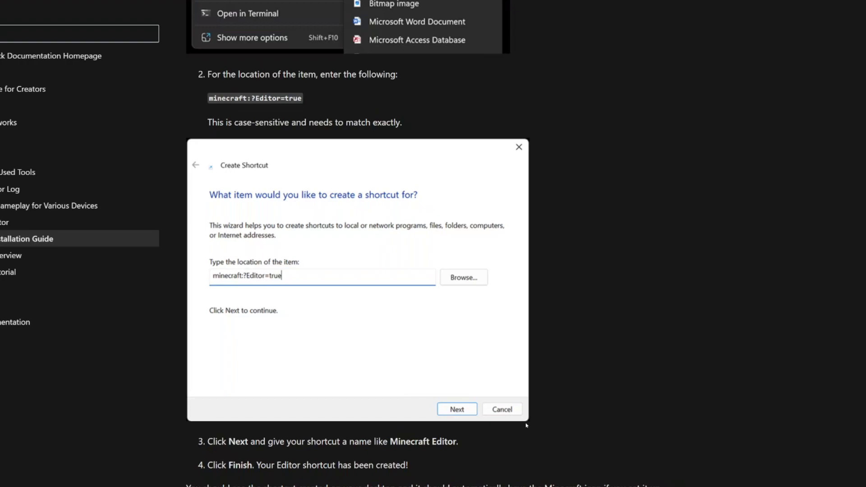
pyautogui.moveTo(550, 387)
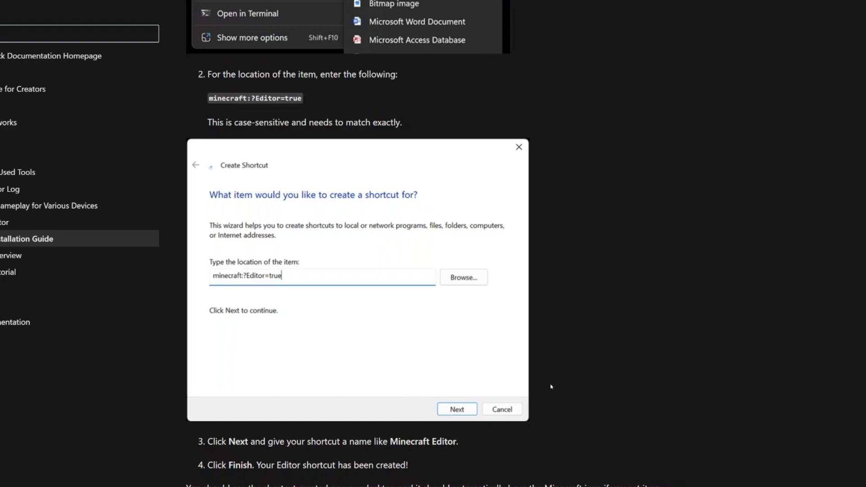
pyautogui.scroll(-3)
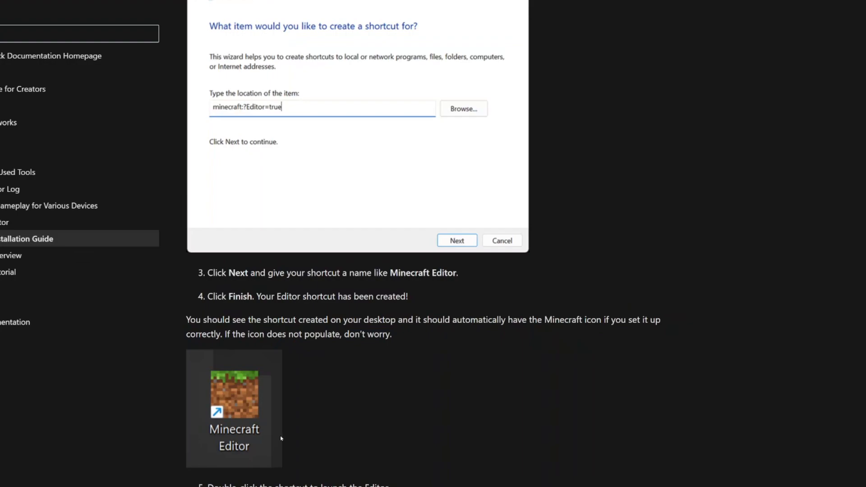
pyautogui.moveTo(369, 423)
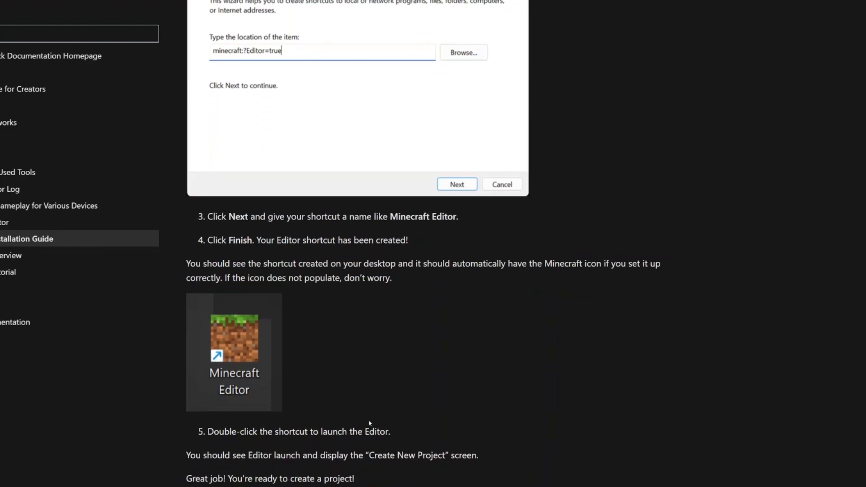
pyautogui.scroll(-3)
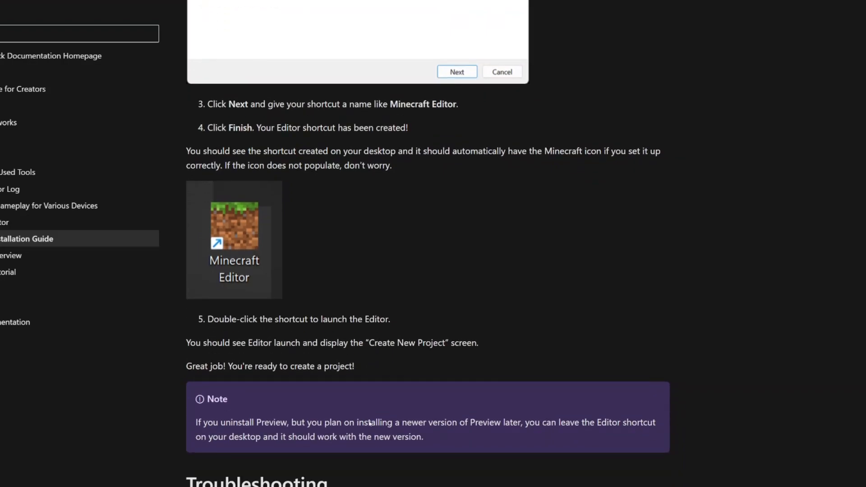
pyautogui.scroll(-3)
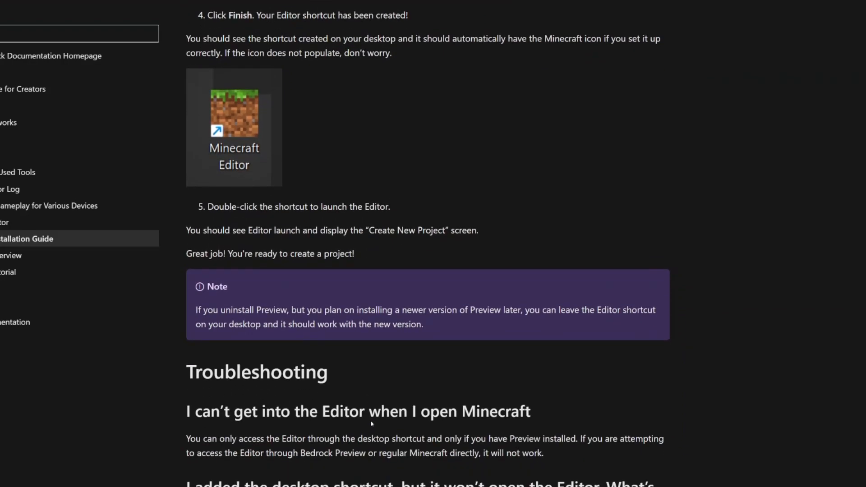
# Scroll through the troubleshooting tips on default apps and the Minecraft Launcher.
pyautogui.scroll(-3)
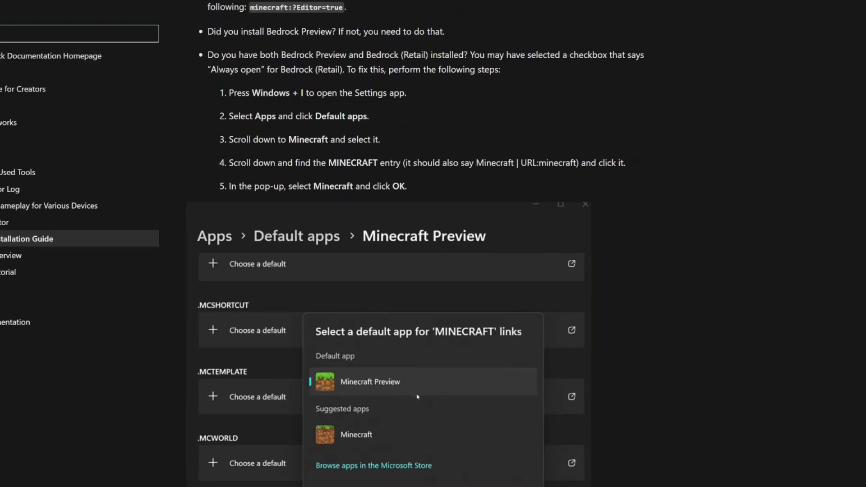
pyautogui.scroll(-3)
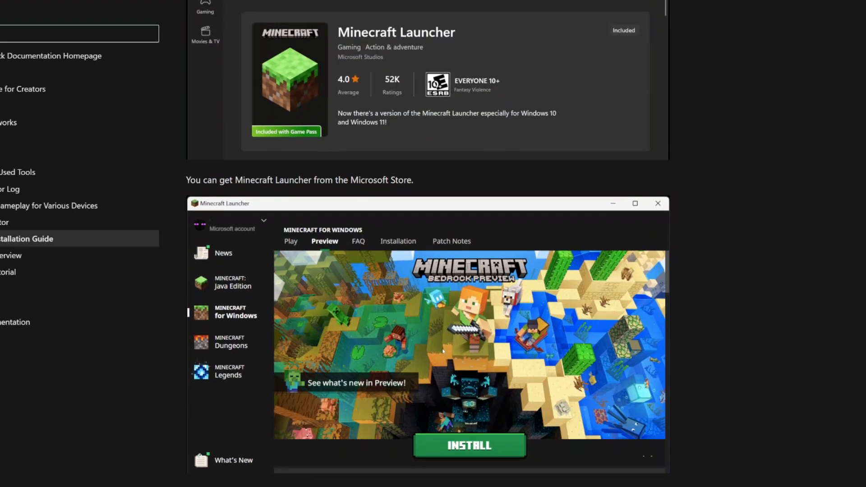
pyautogui.scroll(-3)
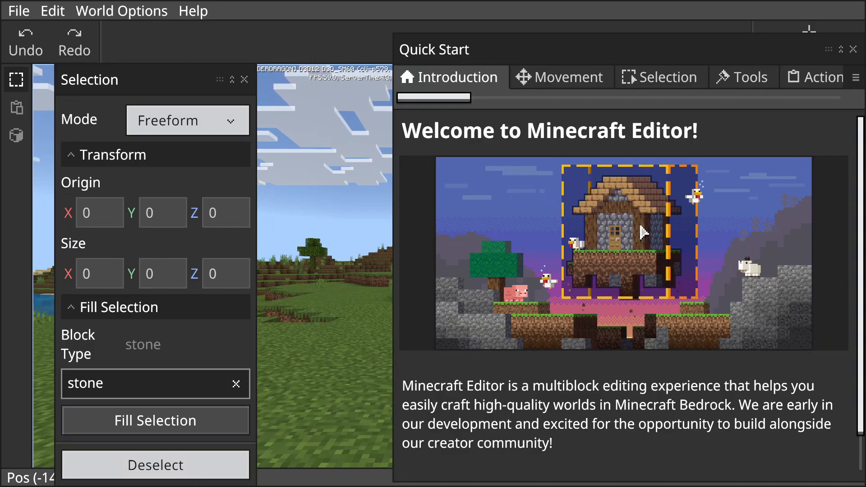
# Page through the Quick Start tabs: Movement, Selection, Tools, then Actions.
pyautogui.click(560, 76)
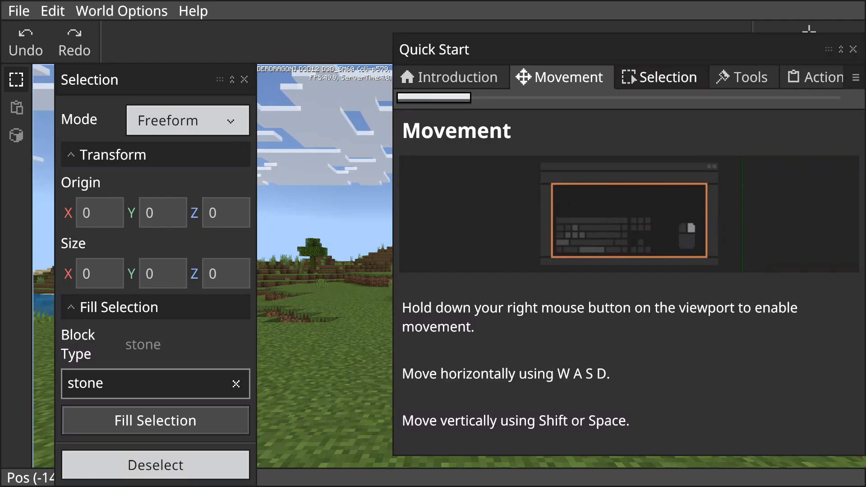
pyautogui.click(659, 76)
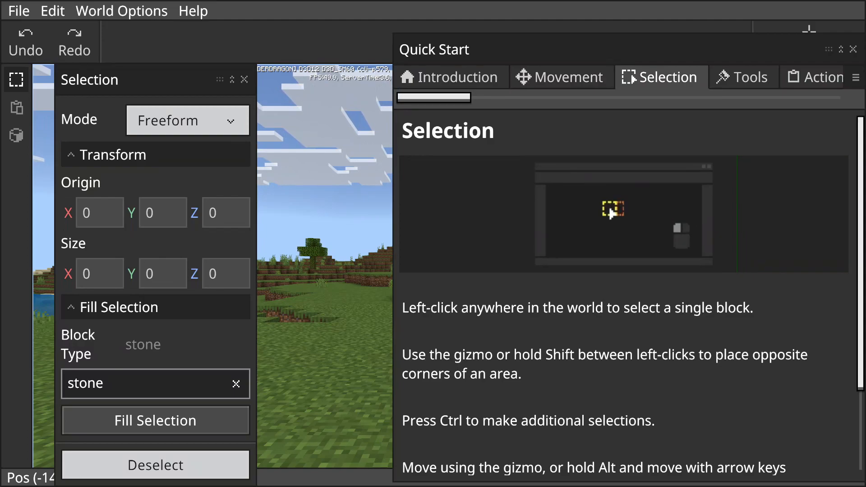
pyautogui.moveTo(622, 207)
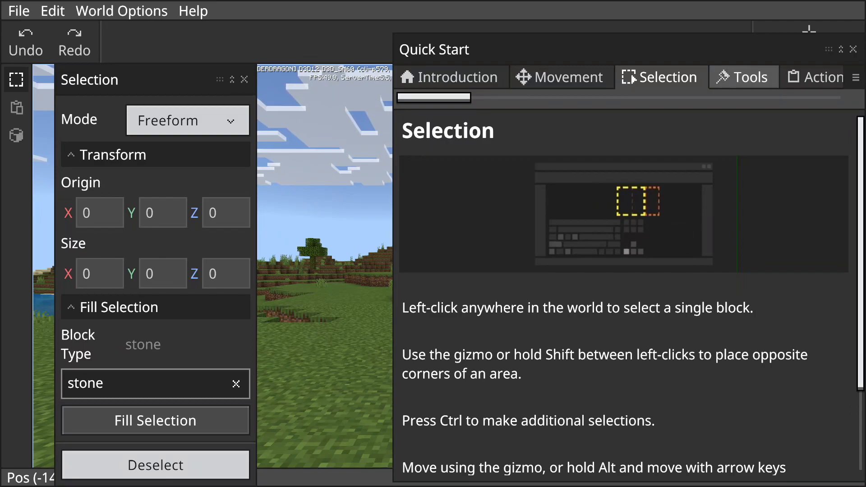
pyautogui.click(743, 77)
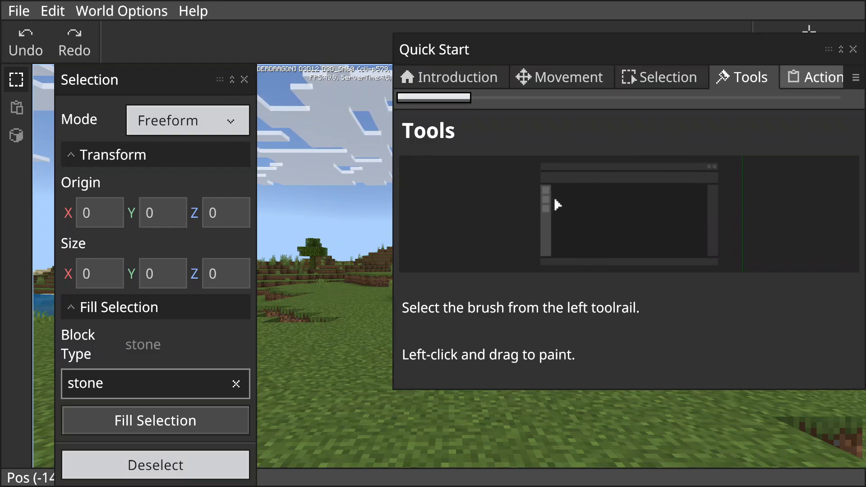
pyautogui.click(818, 77)
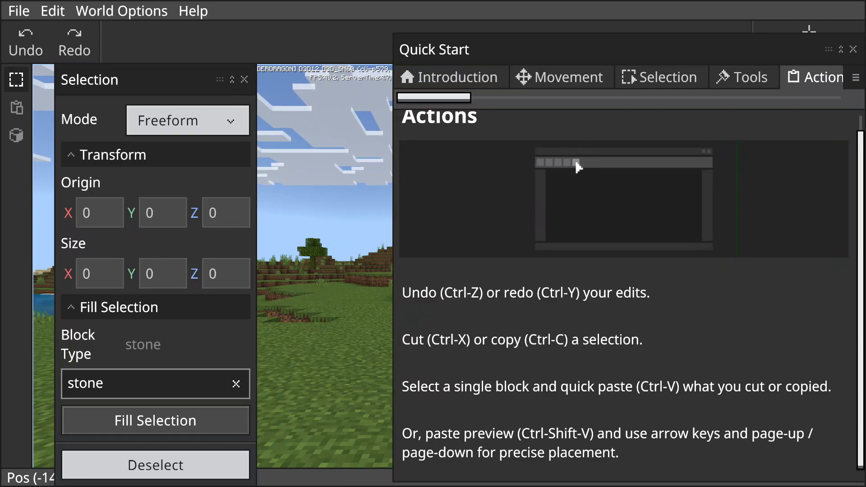
pyautogui.moveTo(578, 171)
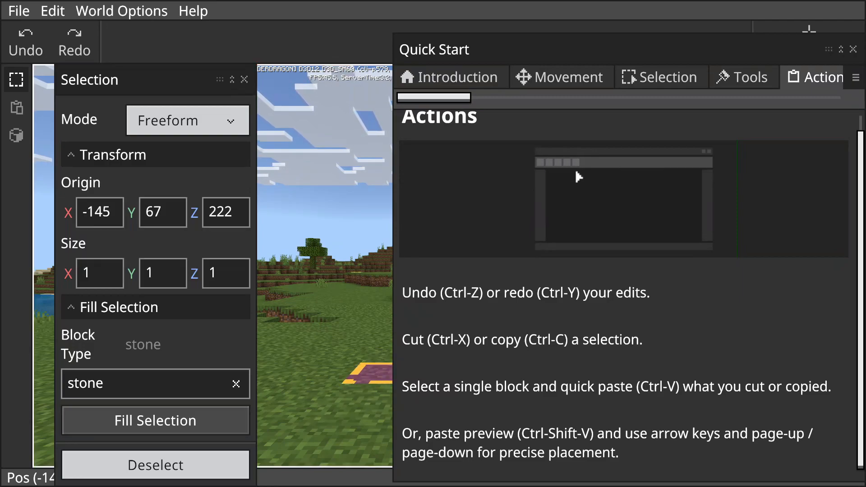
# Close the Quick Start guide to reveal the grassy hillside.
pyautogui.click(853, 49)
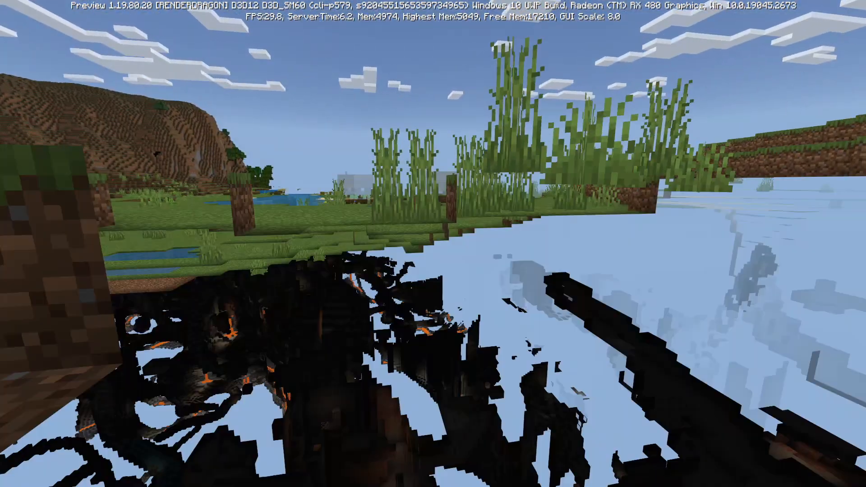
pyautogui.moveTo(433, 243)
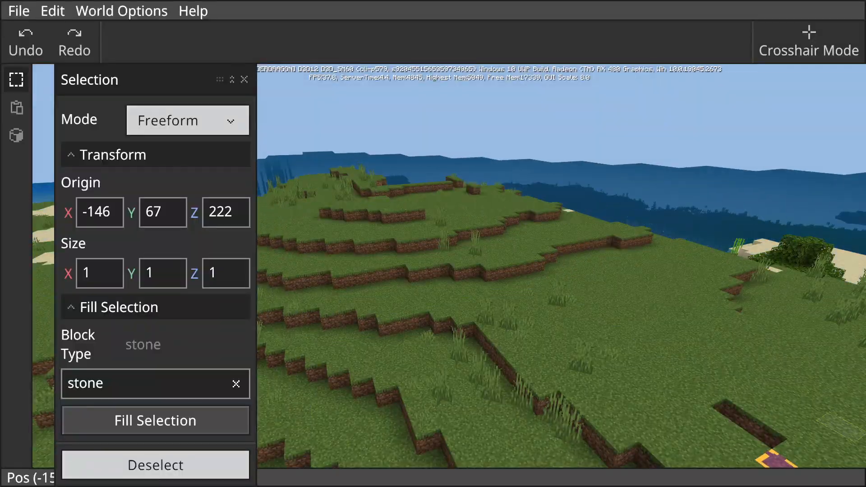
# Select the Brush, set size 9 with Hollow off, and paint a solid stone cube.
pyautogui.click(16, 109)
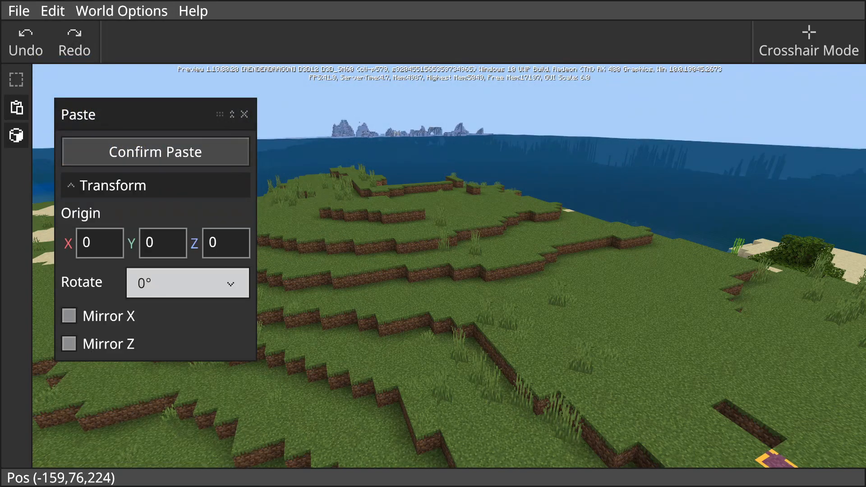
pyautogui.click(16, 135)
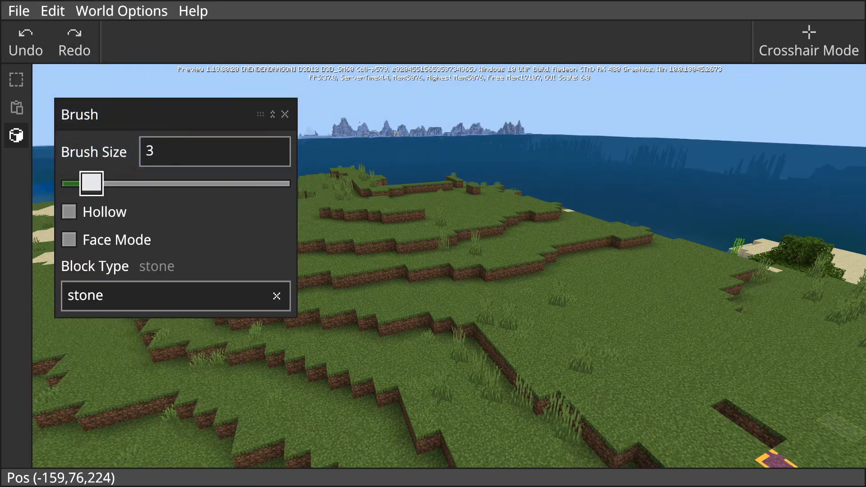
pyautogui.moveTo(91, 182); pyautogui.dragTo(183, 183)
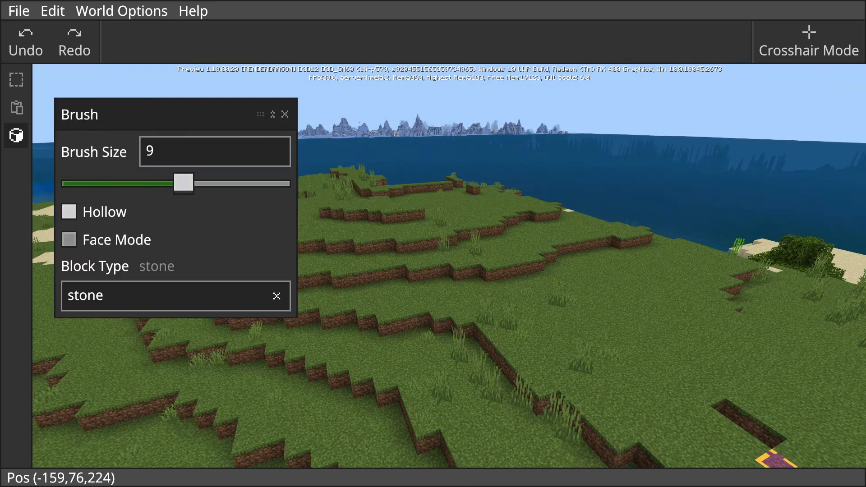
pyautogui.click(69, 211)
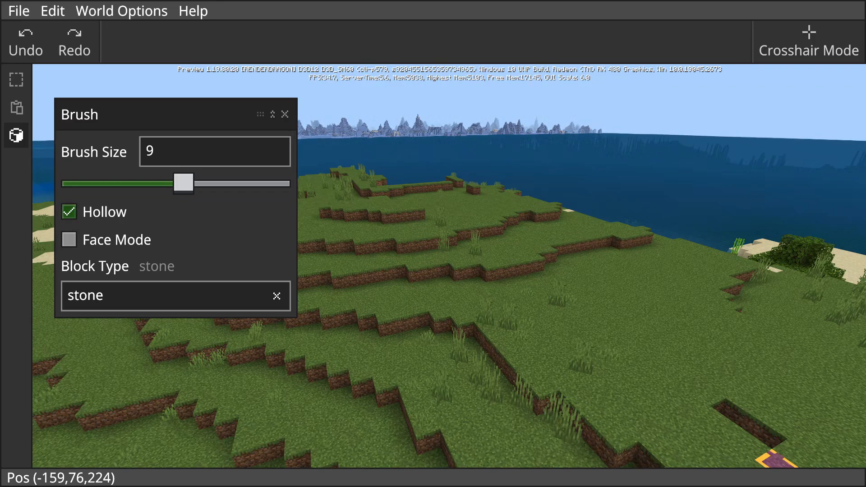
pyautogui.click(68, 212)
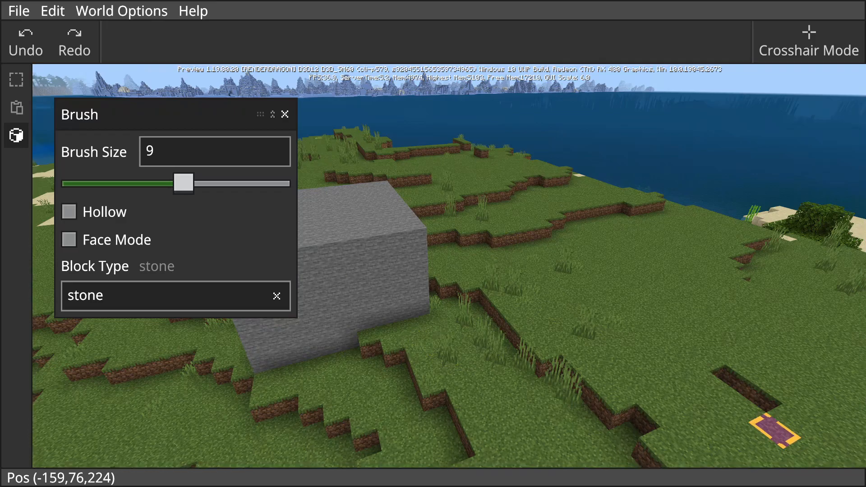
pyautogui.click(285, 114)
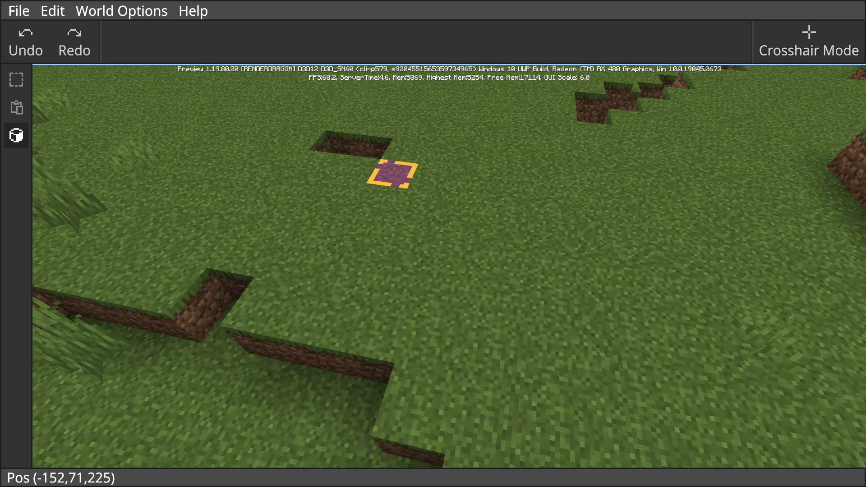
# Paint a second stone cube beside the first, then shrink the brush to size 3.
pyautogui.click(16, 136)
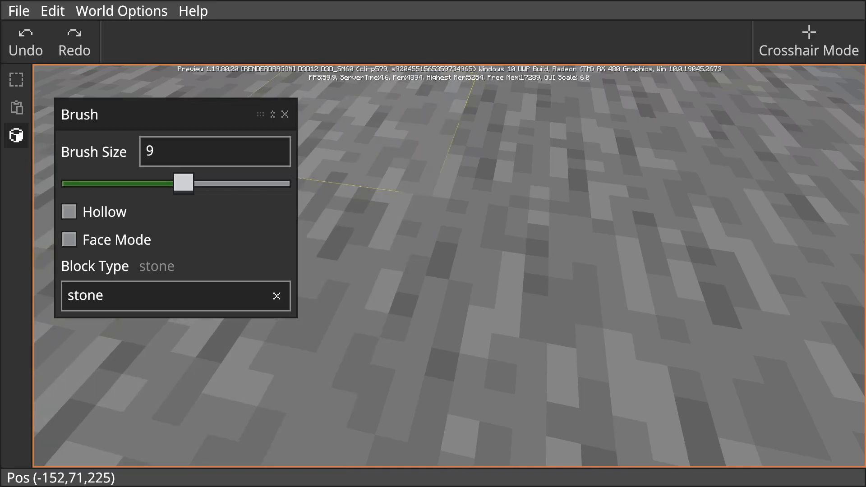
pyautogui.click(285, 114)
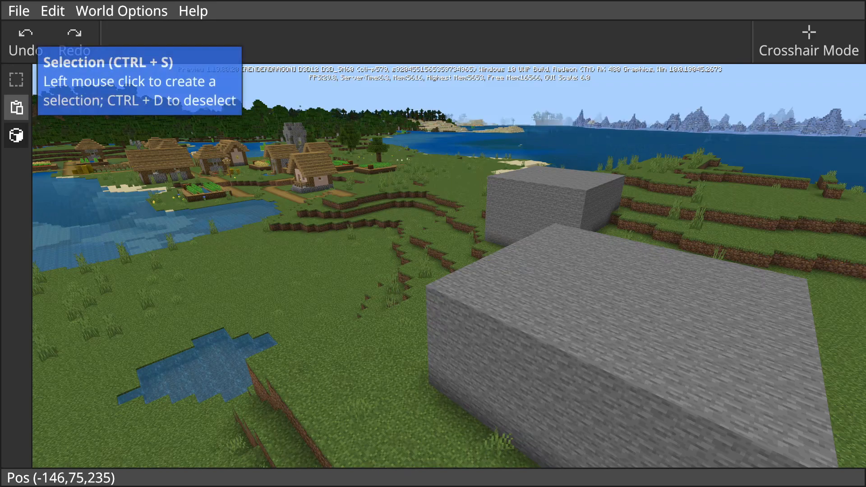
pyautogui.click(16, 135)
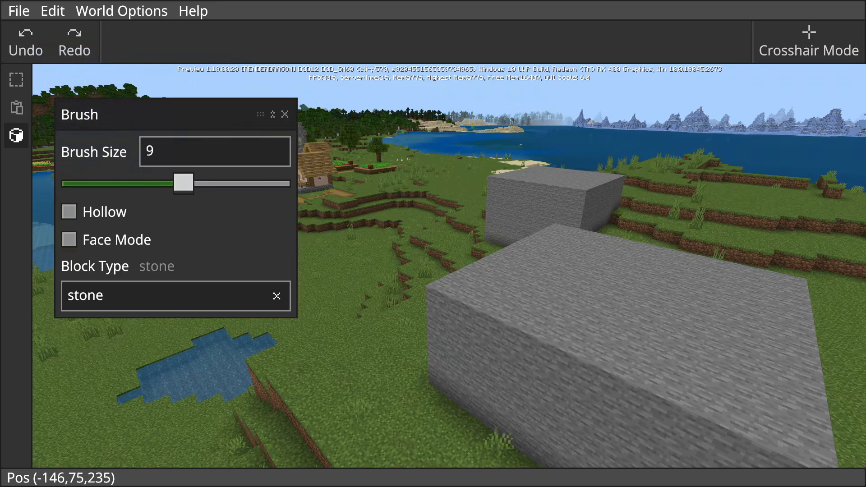
pyautogui.moveTo(183, 182); pyautogui.dragTo(86, 183)
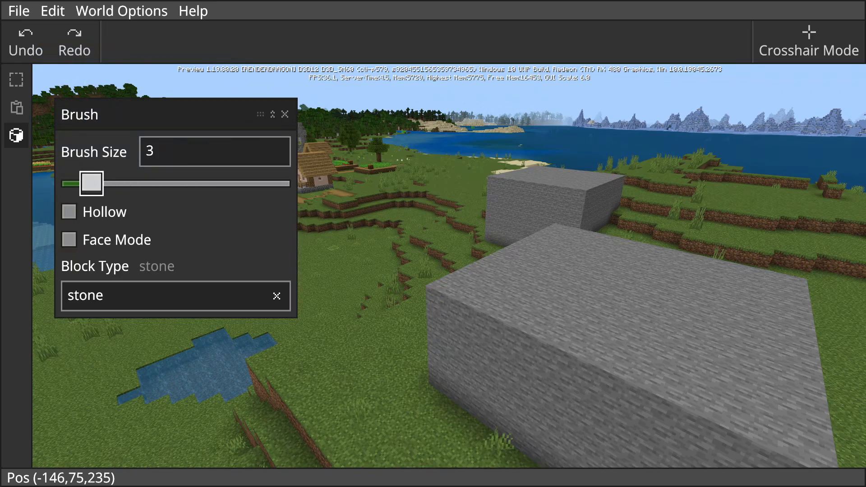
pyautogui.click(284, 114)
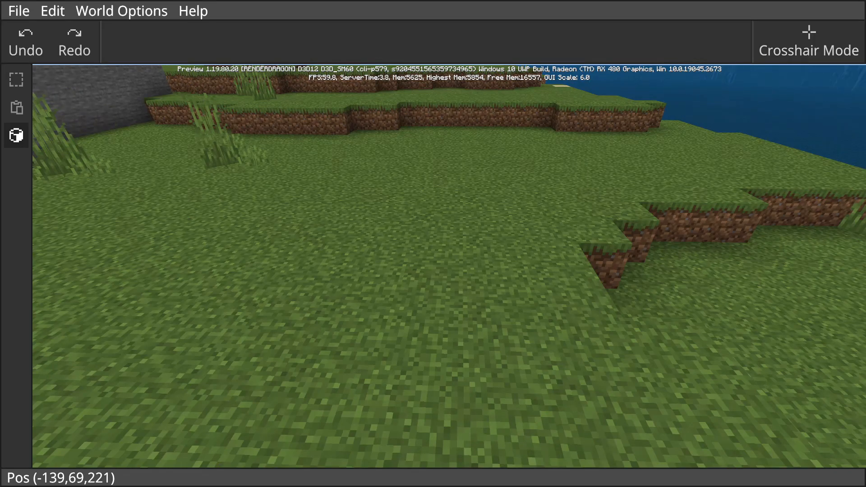
# Reselect the Brush, paint a small stone patch, and try Undo/Redo from the Edit menu.
pyautogui.click(16, 108)
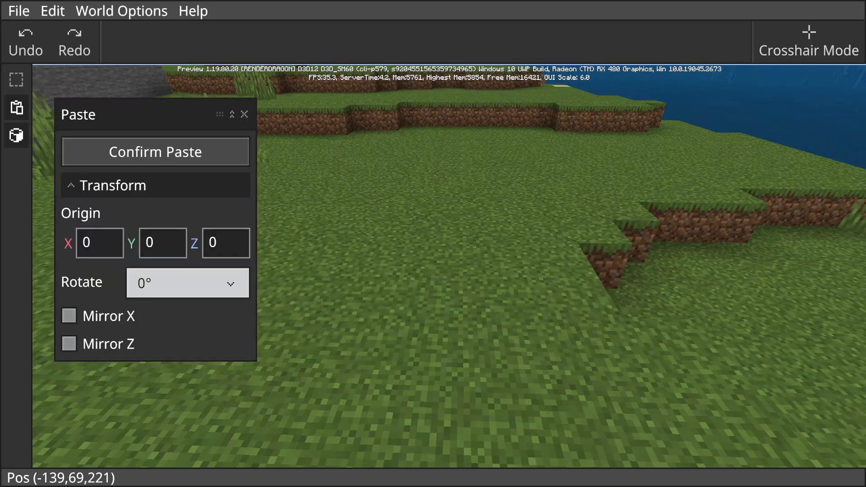
pyautogui.click(16, 136)
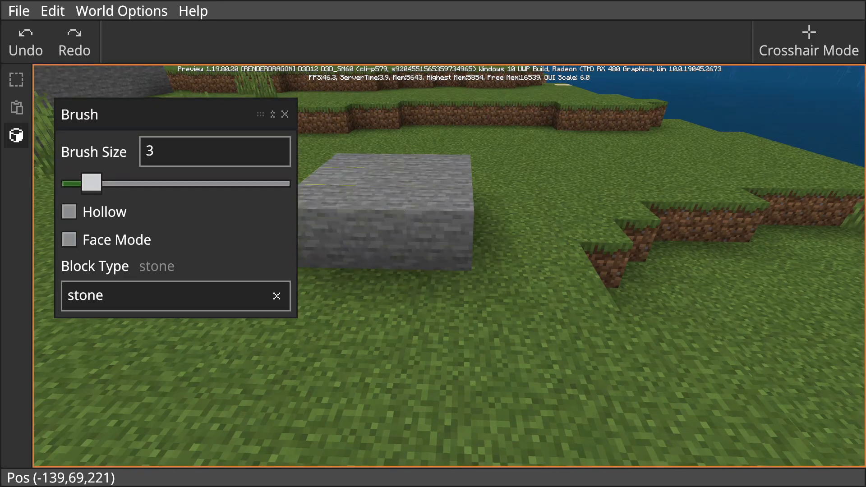
pyautogui.click(74, 42)
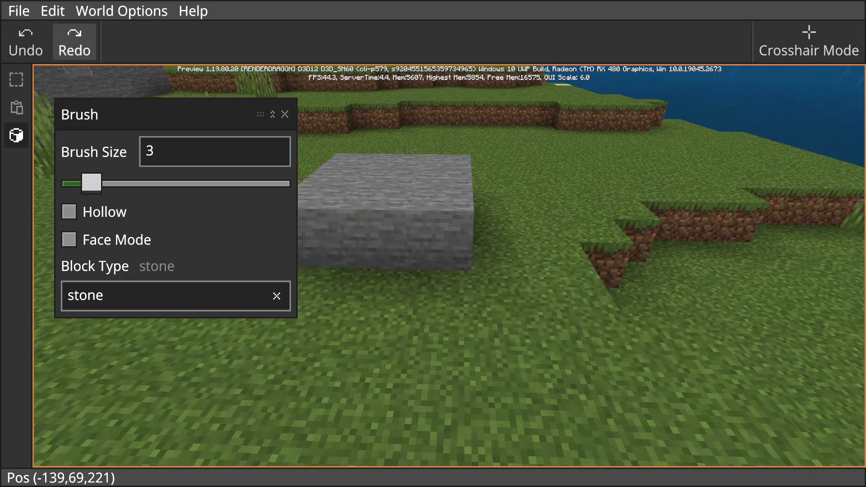
pyautogui.moveTo(74, 42)
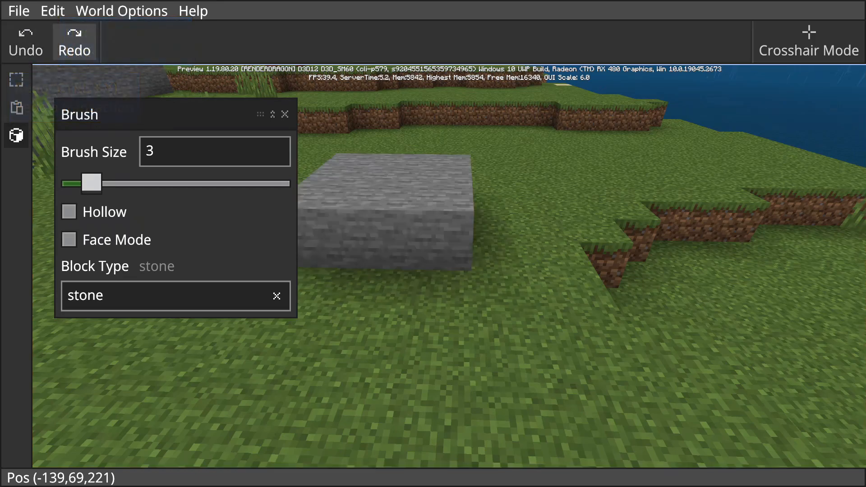
pyautogui.click(52, 10)
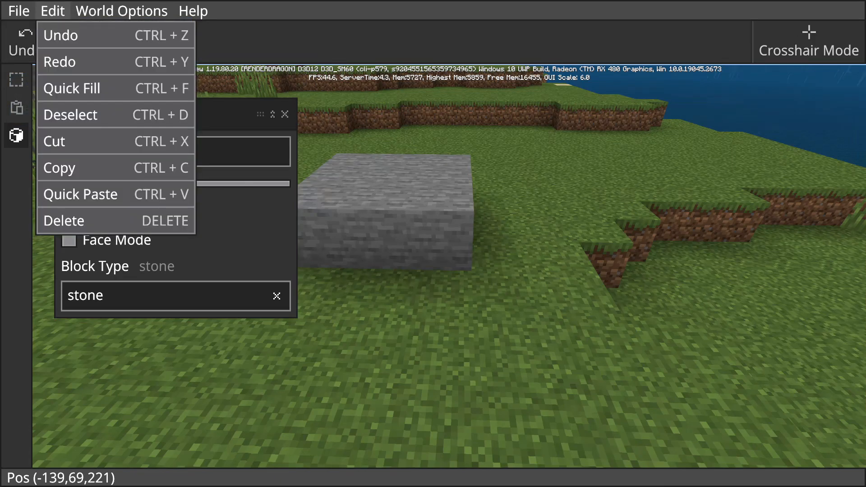
pyautogui.moveTo(61, 35)
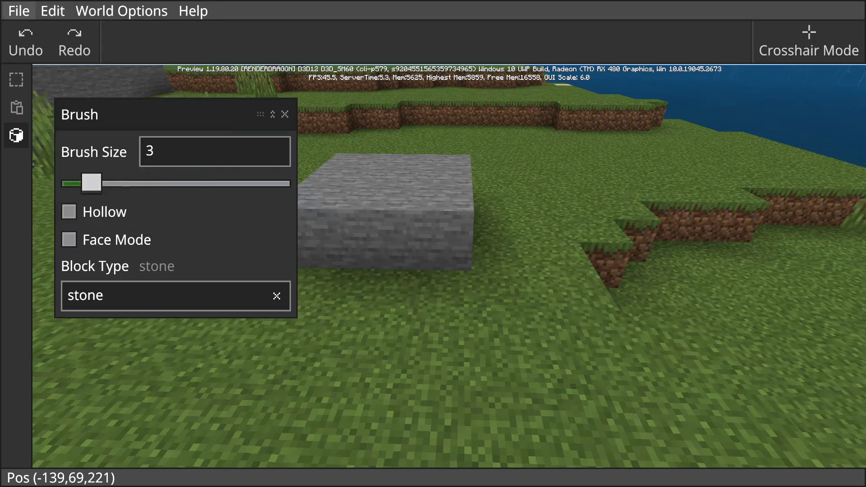
pyautogui.moveTo(74, 42)
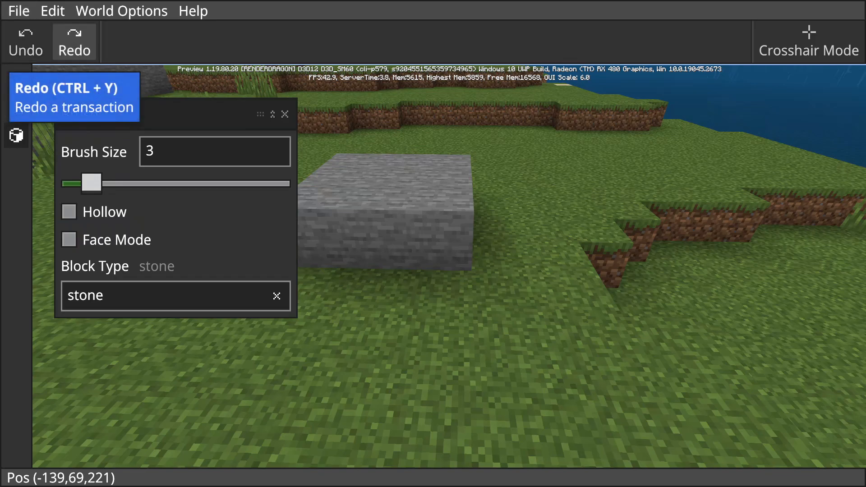
pyautogui.click(52, 11)
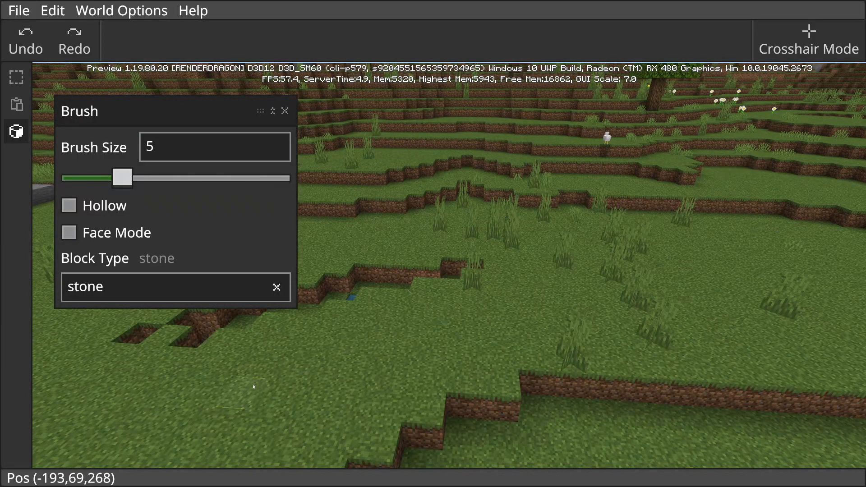
# Drag two stone brush strokes across the hillside to form a winding line.
pyautogui.moveTo(122, 177); pyautogui.dragTo(78, 177)
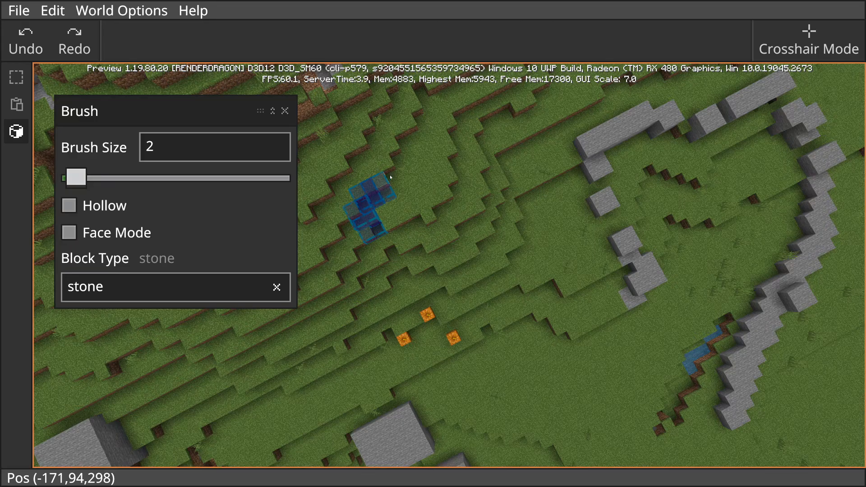
pyautogui.moveTo(389, 177); pyautogui.dragTo(414, 408)
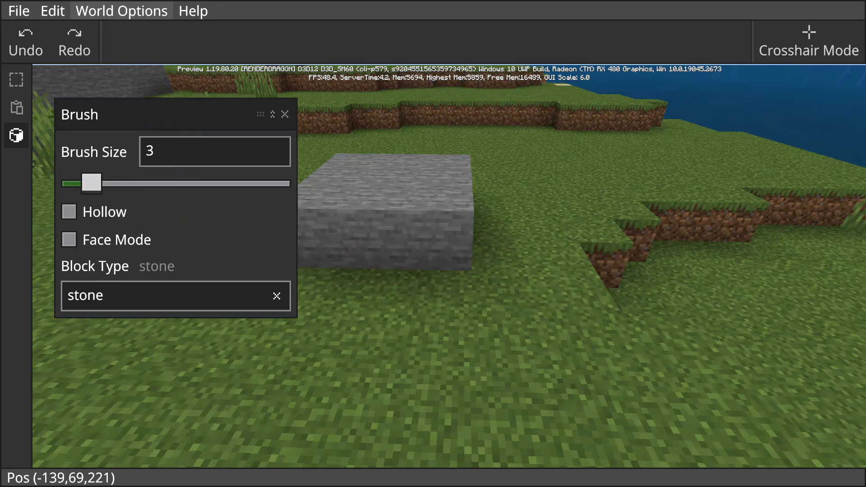
# Hide the editor interface to overview the two stone cubes, slab and village.
pyautogui.click(121, 10)
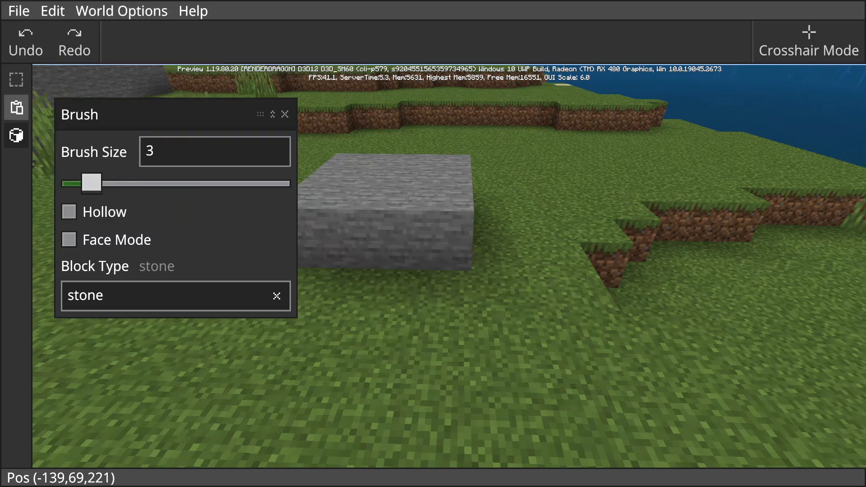
pyautogui.click(16, 136)
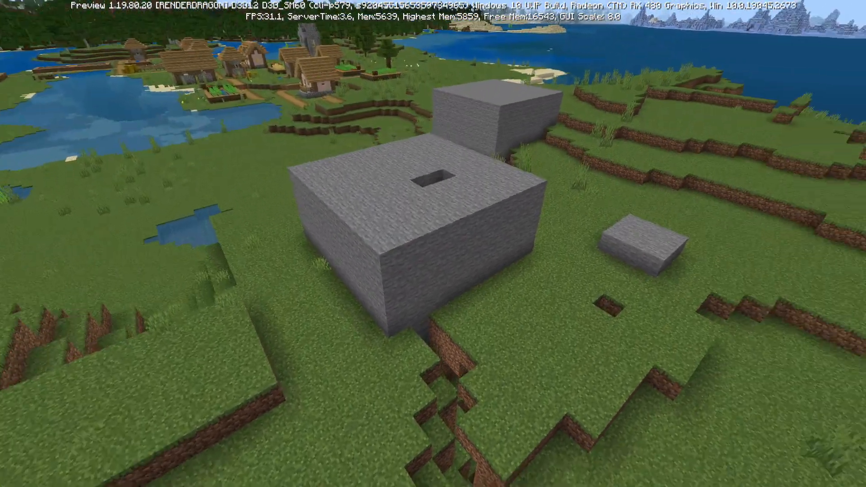
pyautogui.moveTo(433, 243)
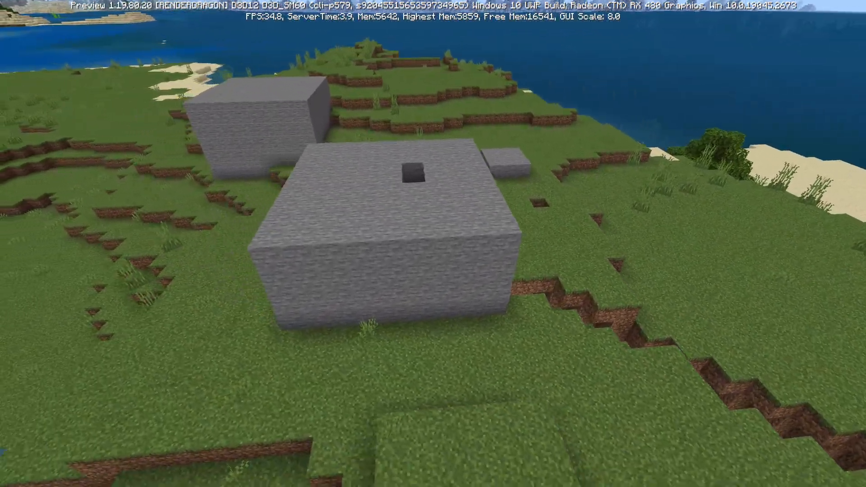